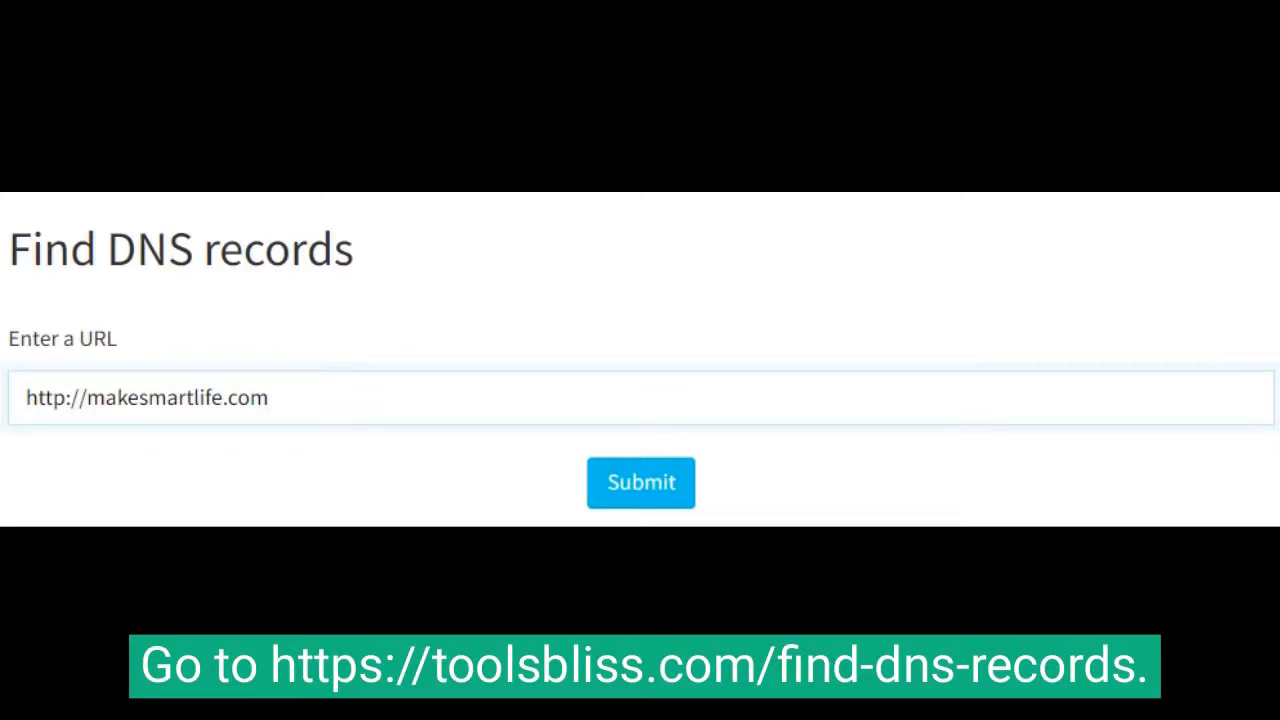
click(640, 482)
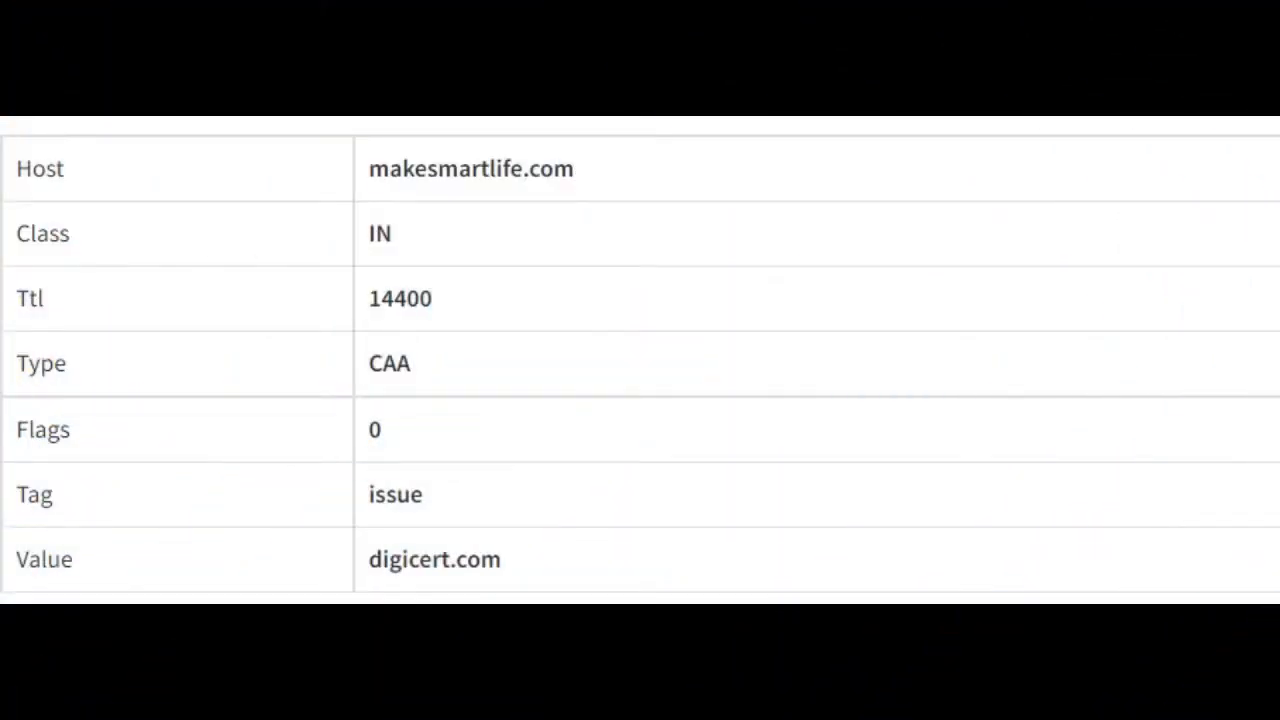